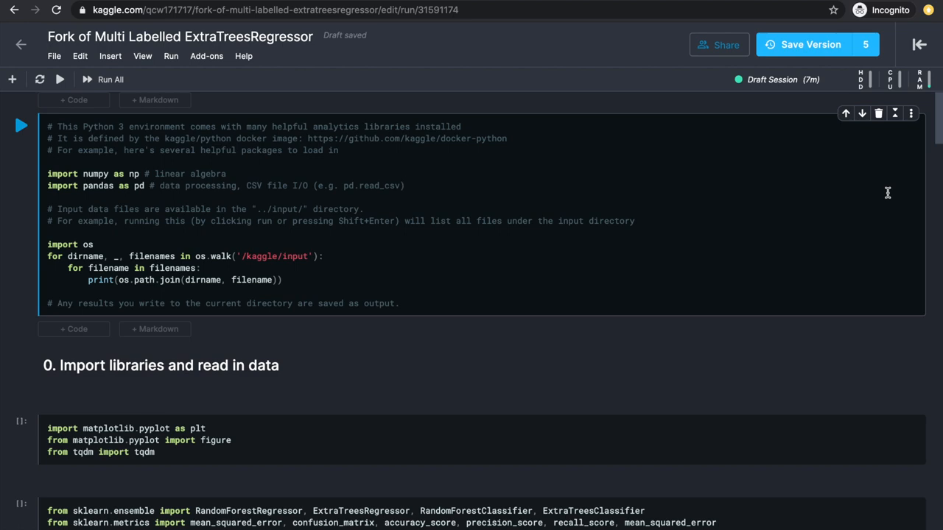
Run all notebook cells and scroll down to the 30490×1936 one-hot encoded table.
{"action": "left_click", "coordinate": [108, 78]}
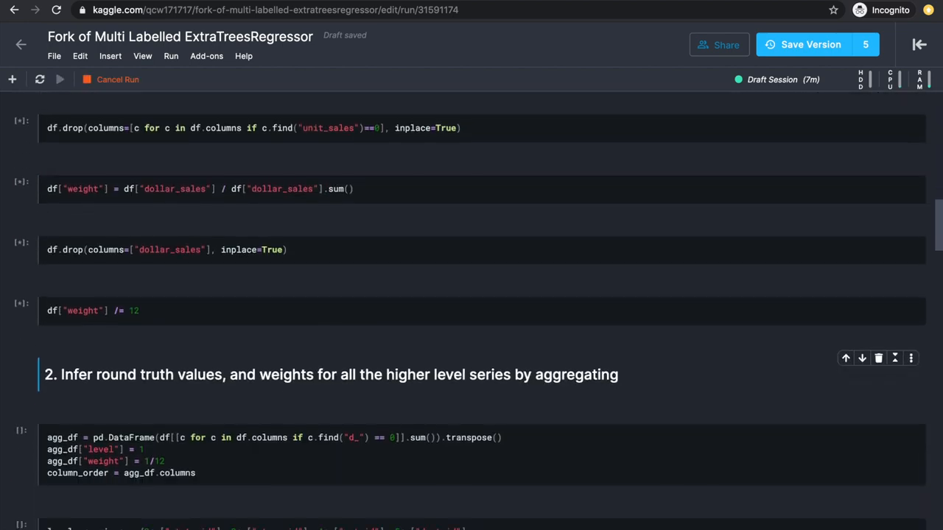
{"action": "scroll", "scroll_direction": "down", "scroll_amount": 3}
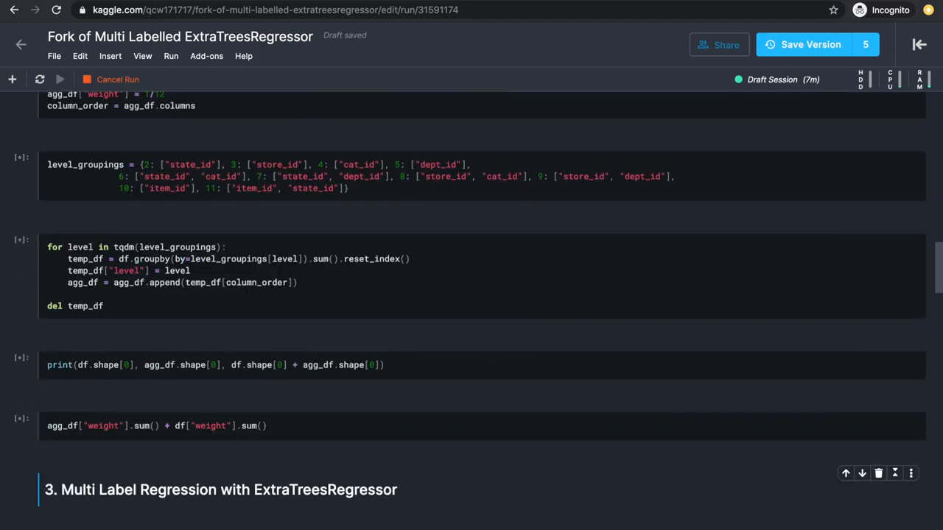
{"action": "scroll", "scroll_direction": "down", "scroll_amount": 3}
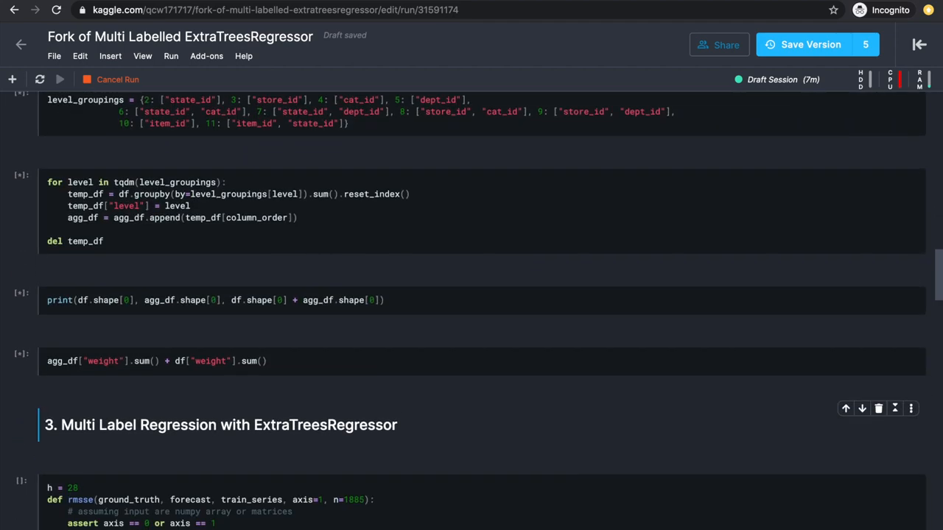
{"action": "scroll", "scroll_direction": "down", "scroll_amount": 3}
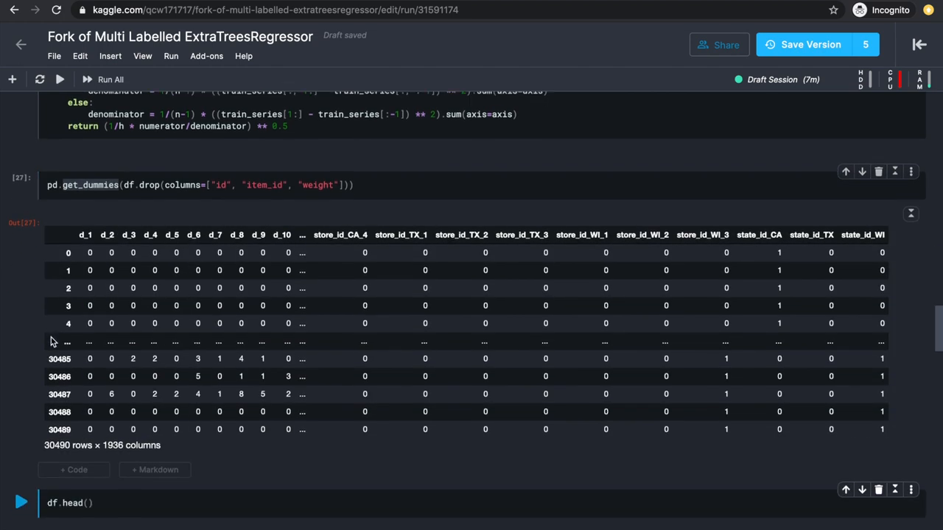
Scroll past the get_dummies output to the df.head() preview of 5 rows.
{"action": "scroll", "scroll_direction": "down", "scroll_amount": 3}
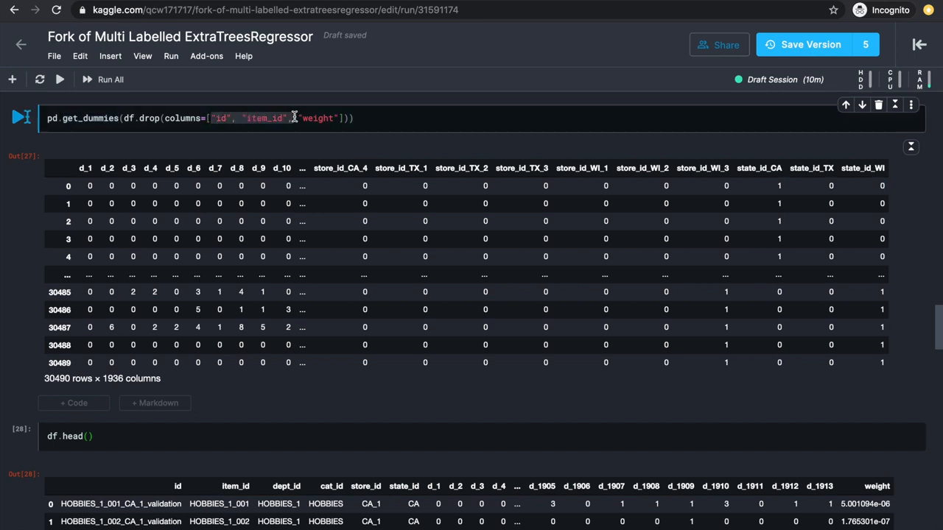
{"action": "scroll", "scroll_direction": "down", "scroll_amount": 3}
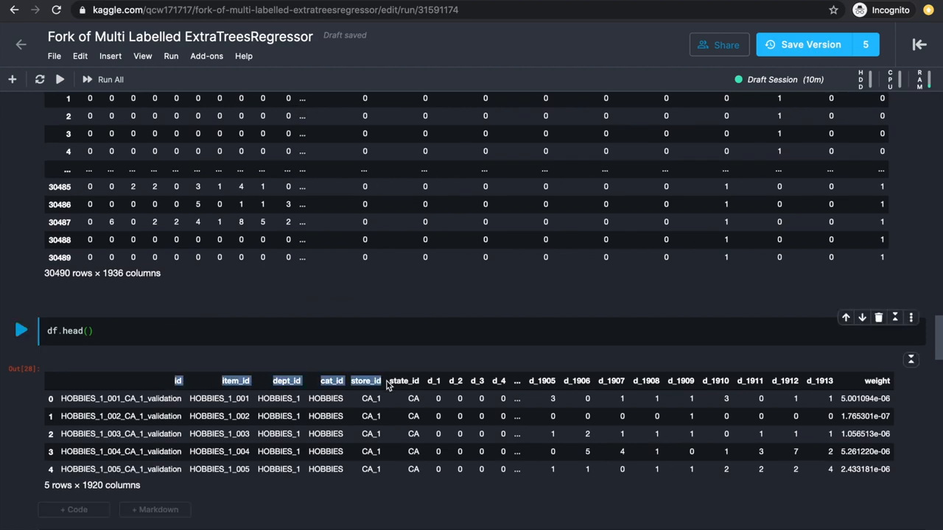
{"action": "scroll", "scroll_direction": "down", "scroll_amount": 3}
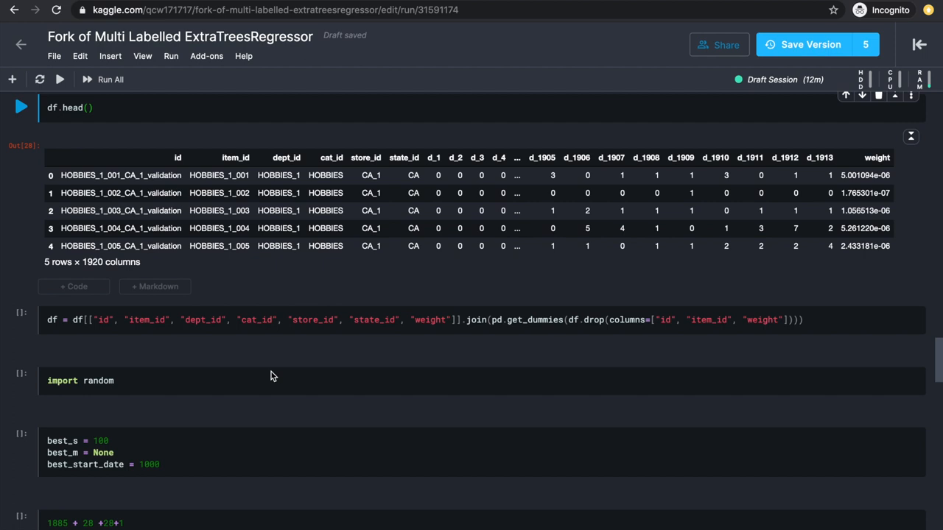
Run the cell joining ids and weights onto the one-hot dummies, then the random-import cell.
{"action": "left_click", "coordinate": [492, 320]}
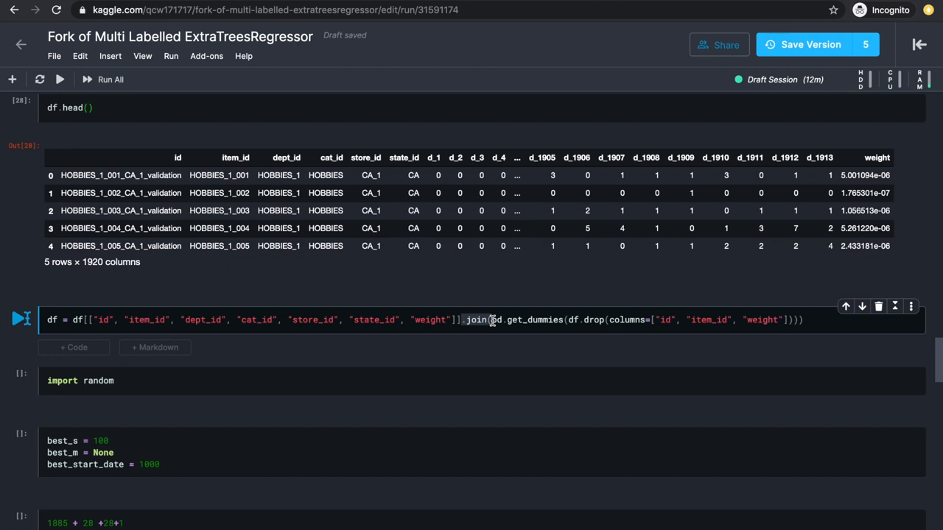
{"action": "scroll", "scroll_direction": "down", "scroll_amount": 3}
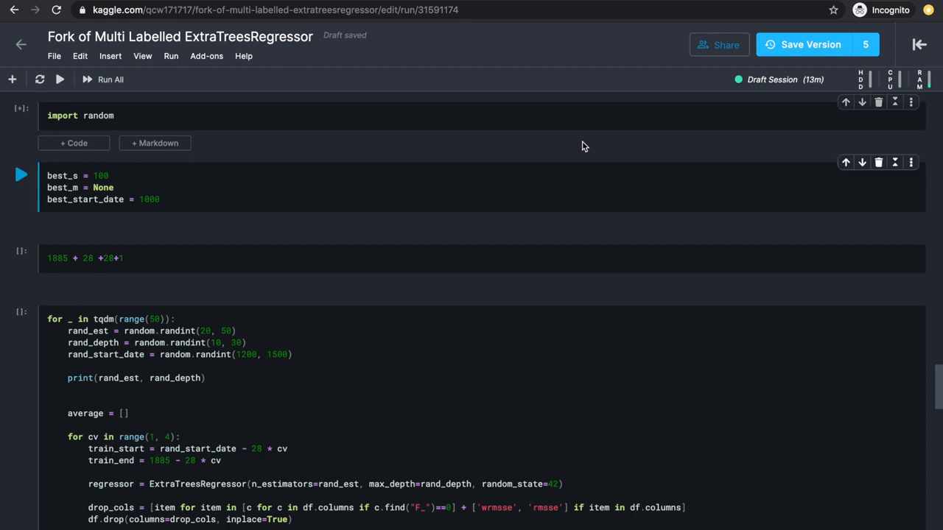
{"action": "scroll", "scroll_direction": "down", "scroll_amount": 3}
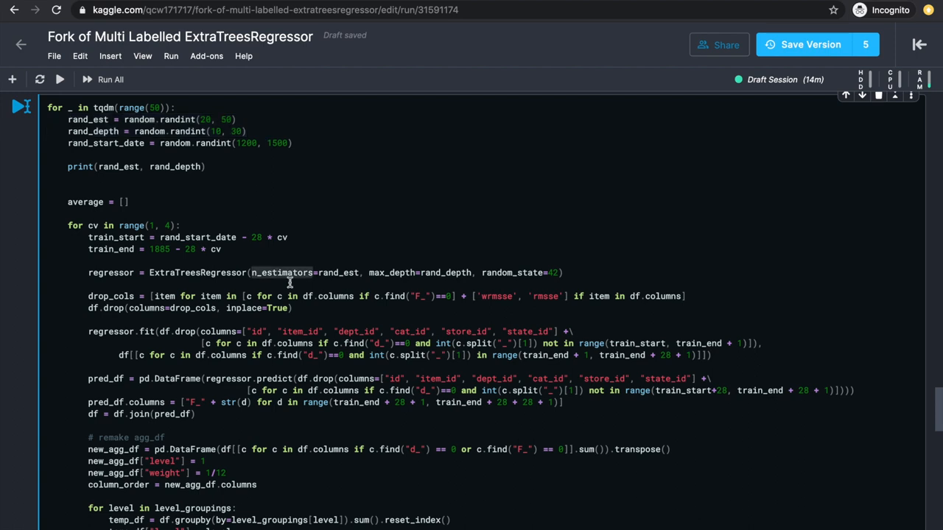
{"action": "double_click", "coordinate": [392, 272]}
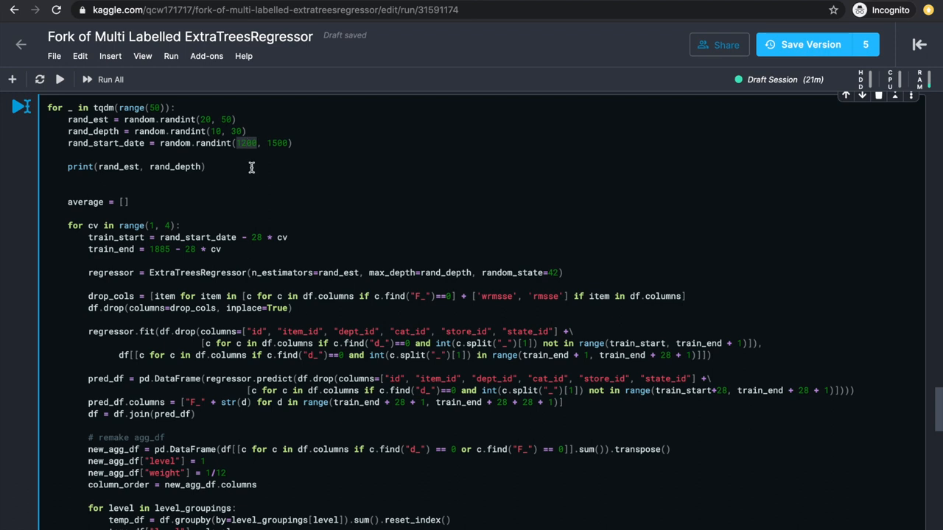
{"action": "mouse_move", "coordinate": [126, 108]}
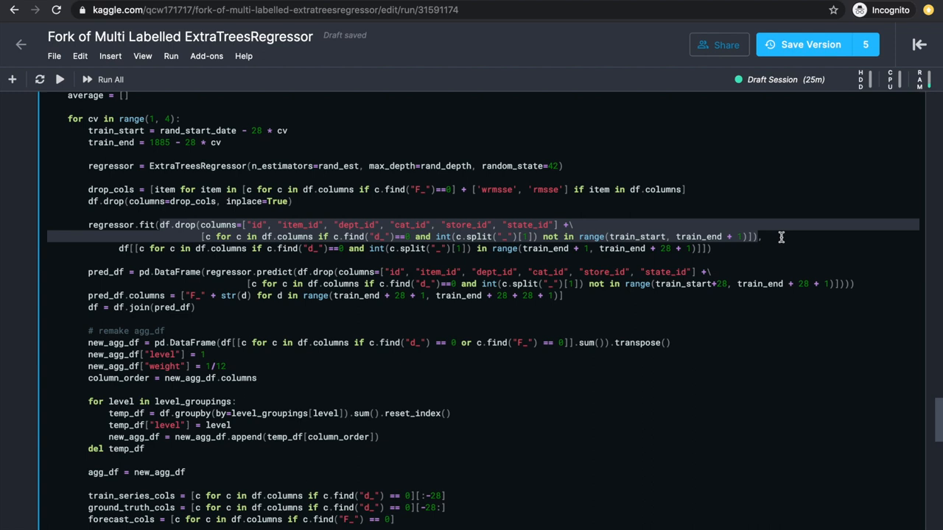
{"action": "left_click", "coordinate": [795, 236]}
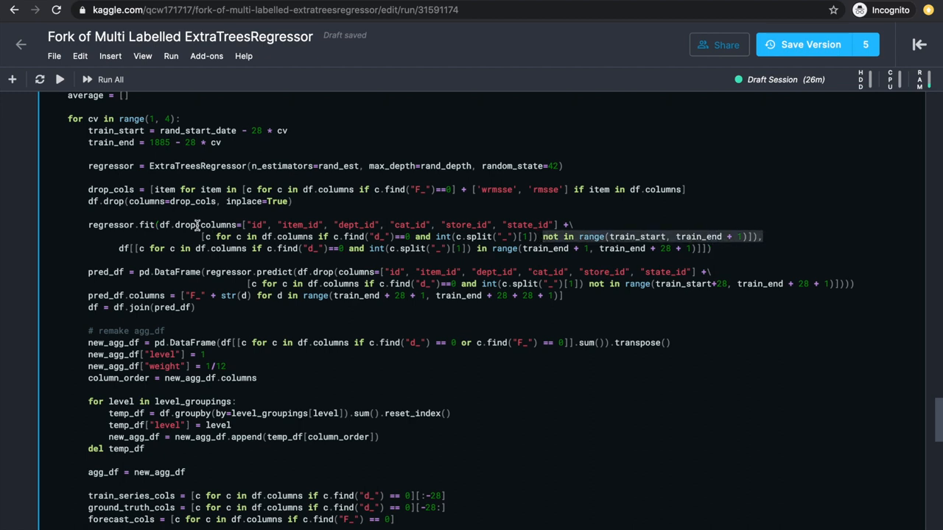
{"action": "double_click", "coordinate": [184, 225]}
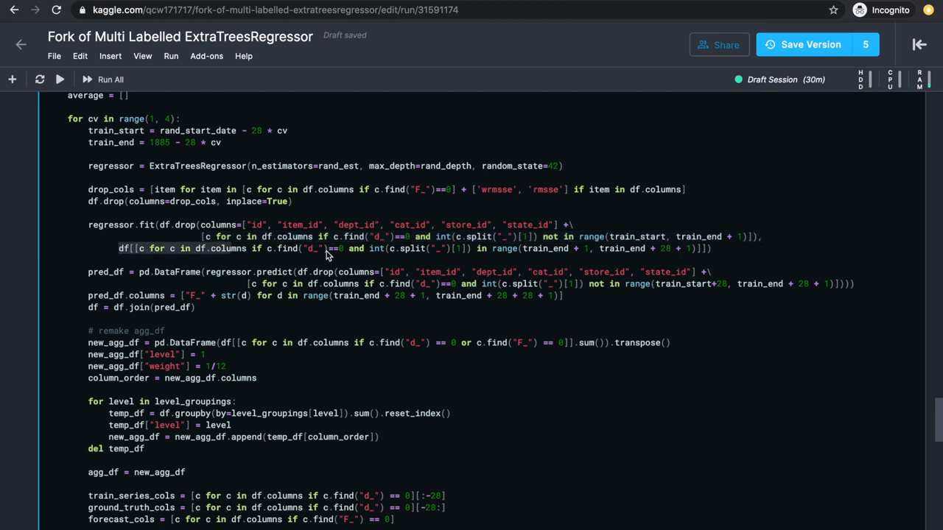
{"action": "mouse_move", "coordinate": [720, 254]}
{"action": "type", "text": "1885 + 28 +28+1"}
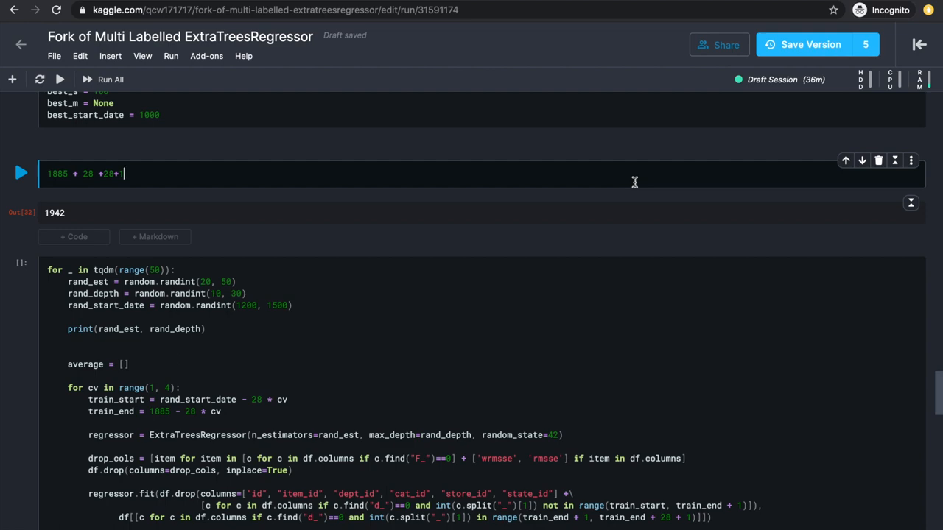
{"action": "scroll", "scroll_direction": "down", "scroll_amount": 3}
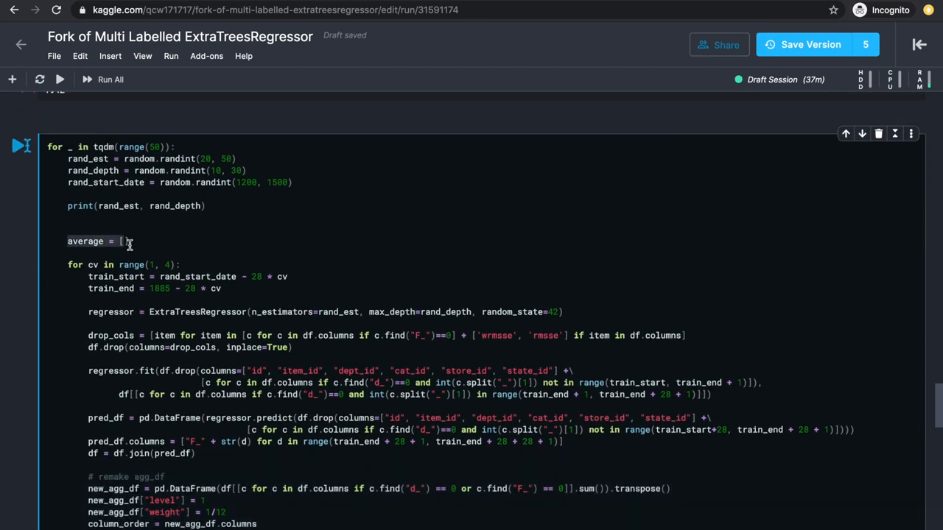
{"action": "scroll", "scroll_direction": "down", "scroll_amount": 3}
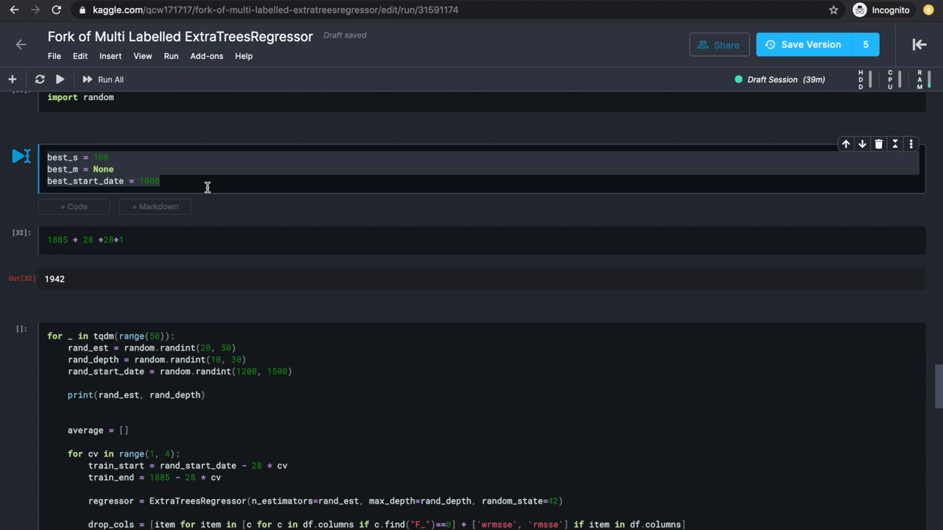
{"action": "scroll", "scroll_direction": "down", "scroll_amount": 3}
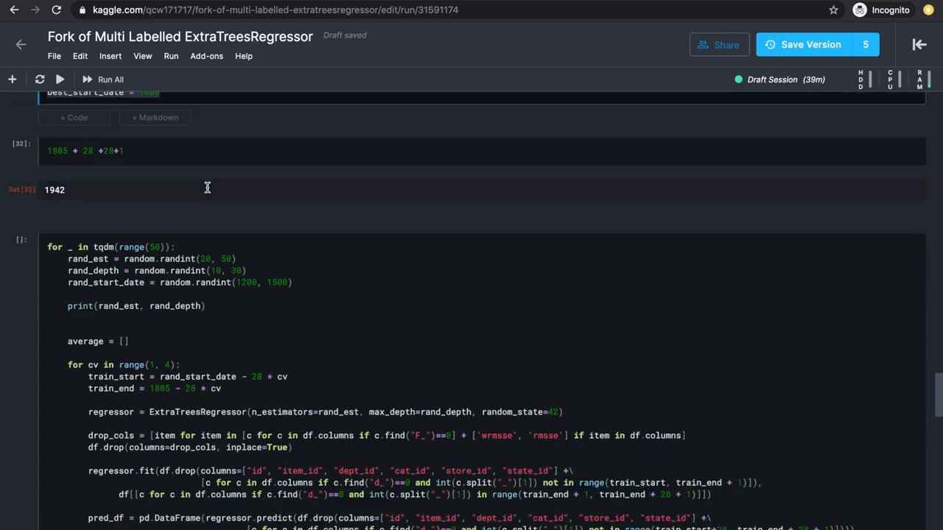
{"action": "scroll", "scroll_direction": "down", "scroll_amount": 3}
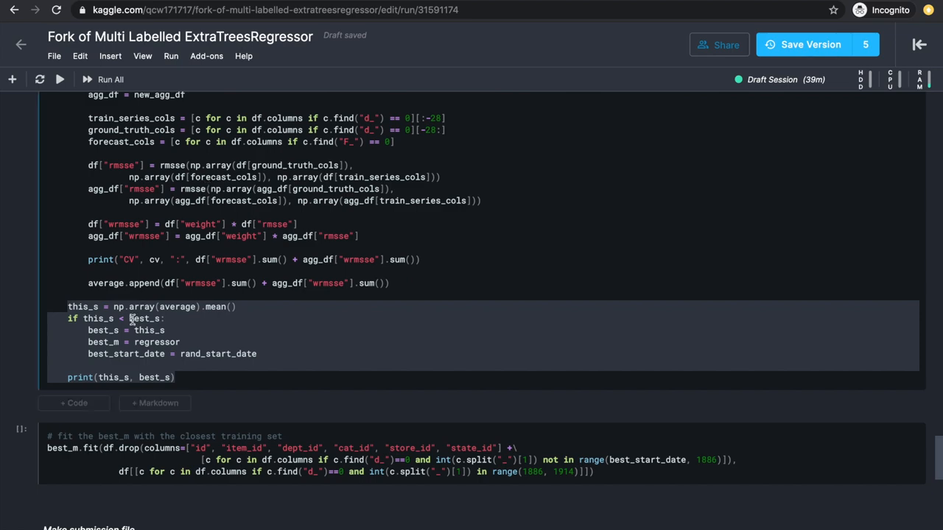
{"action": "left_click", "coordinate": [293, 354]}
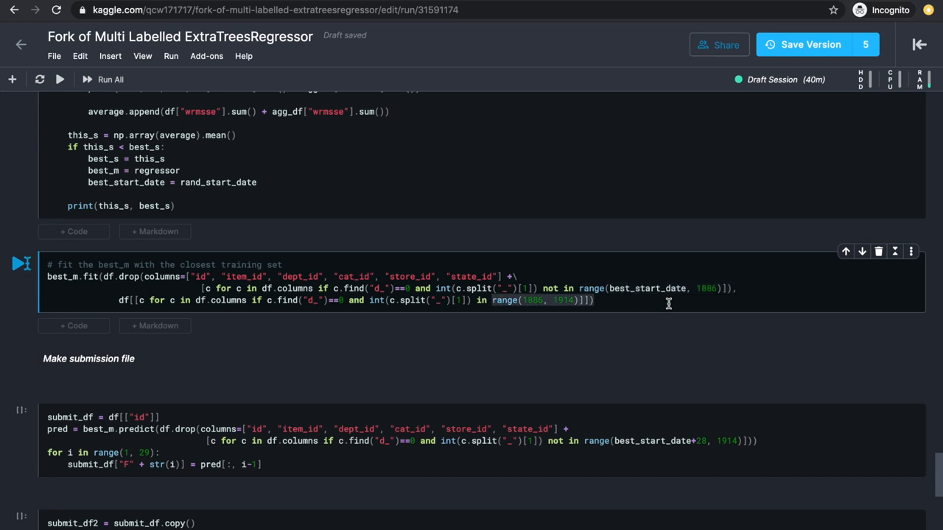
{"action": "scroll", "scroll_direction": "down", "scroll_amount": 3}
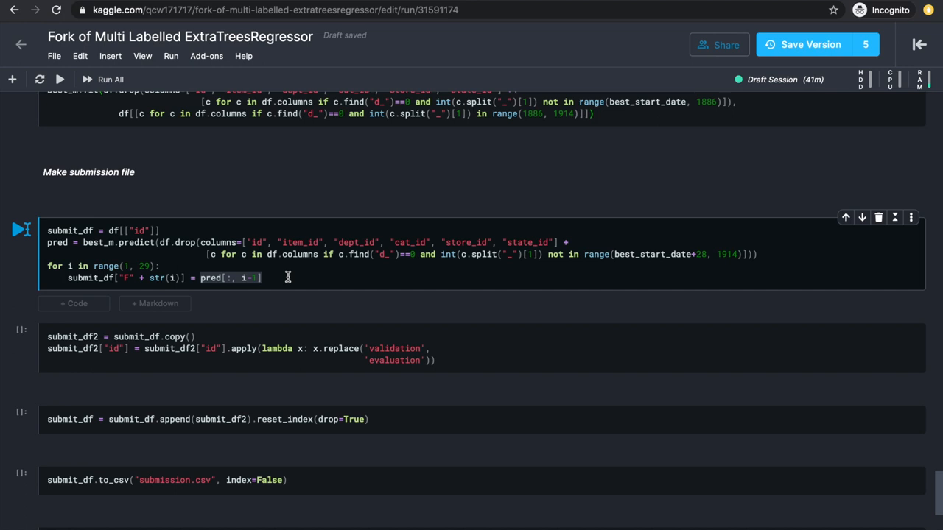
{"action": "mouse_move", "coordinate": [531, 278]}
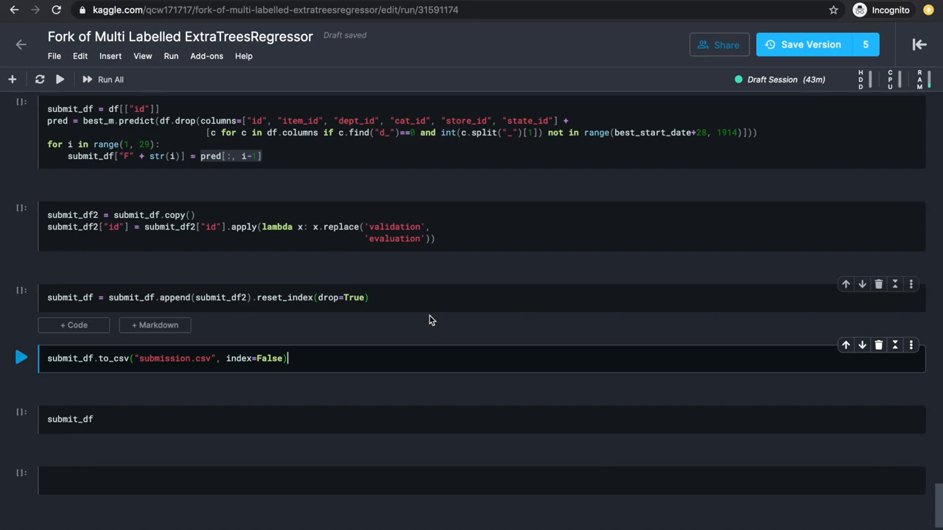
Open the Version 5 viewer and scroll through the per-window CV scores and running best score.
{"action": "left_click", "coordinate": [807, 44]}
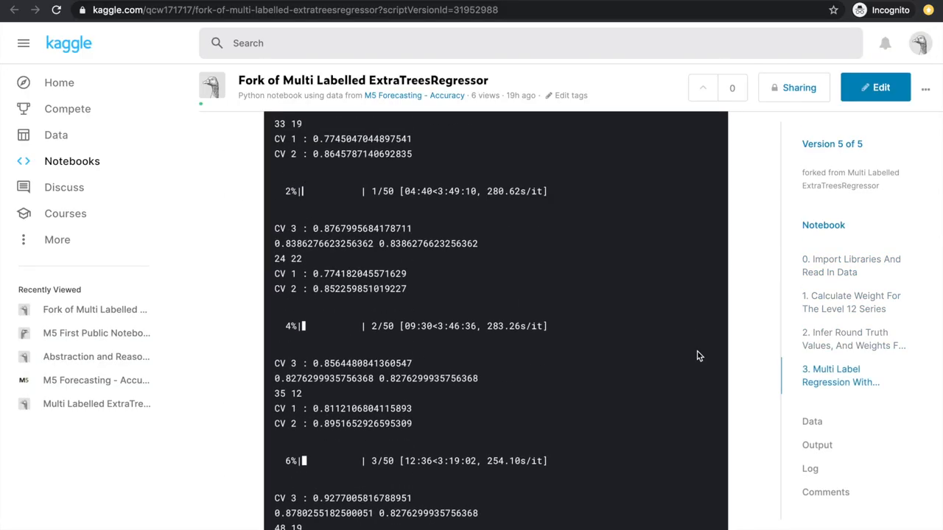
{"action": "mouse_move", "coordinate": [399, 183]}
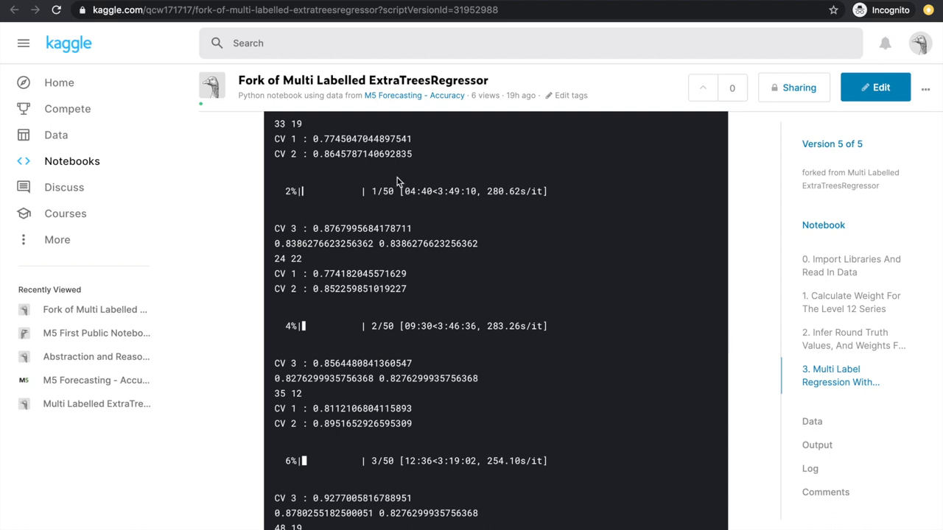
{"action": "left_click_drag", "start_coordinate": [398, 139], "coordinate": [431, 250]}
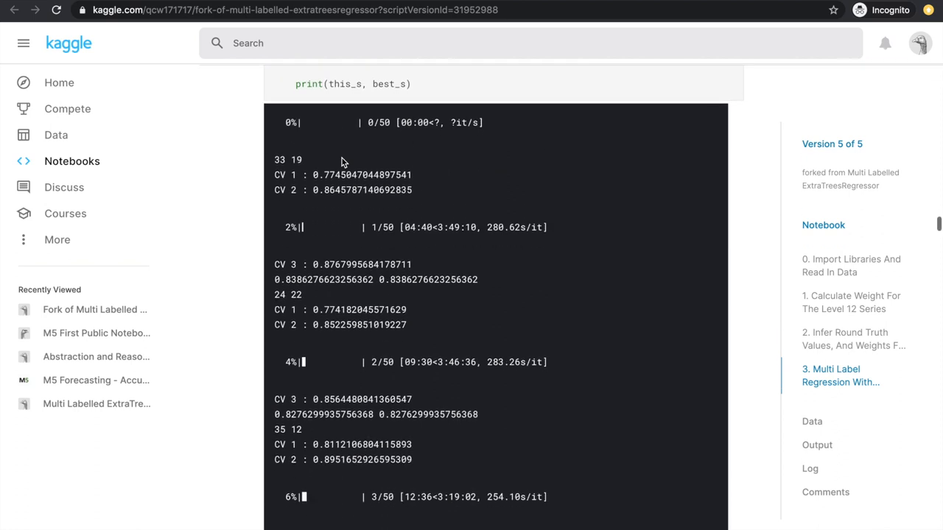
{"action": "mouse_move", "coordinate": [310, 190]}
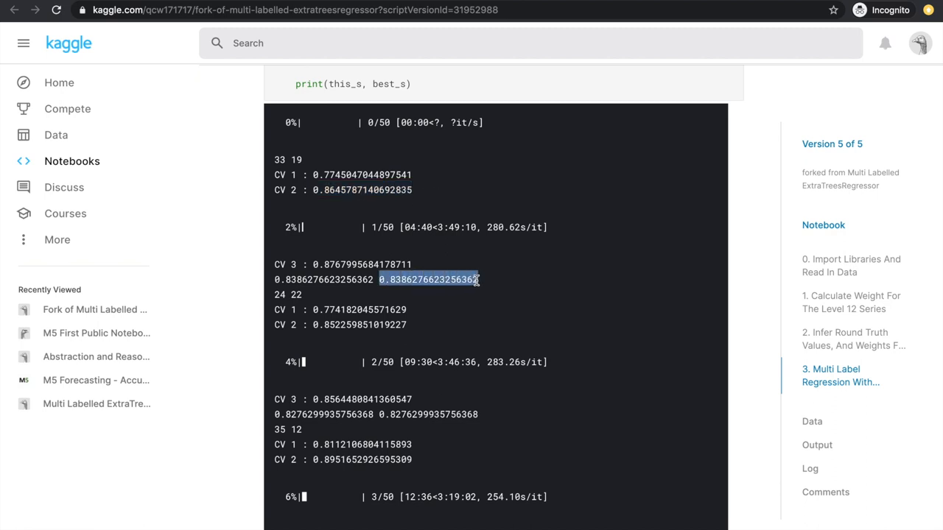
{"action": "scroll", "scroll_direction": "down", "scroll_amount": 3}
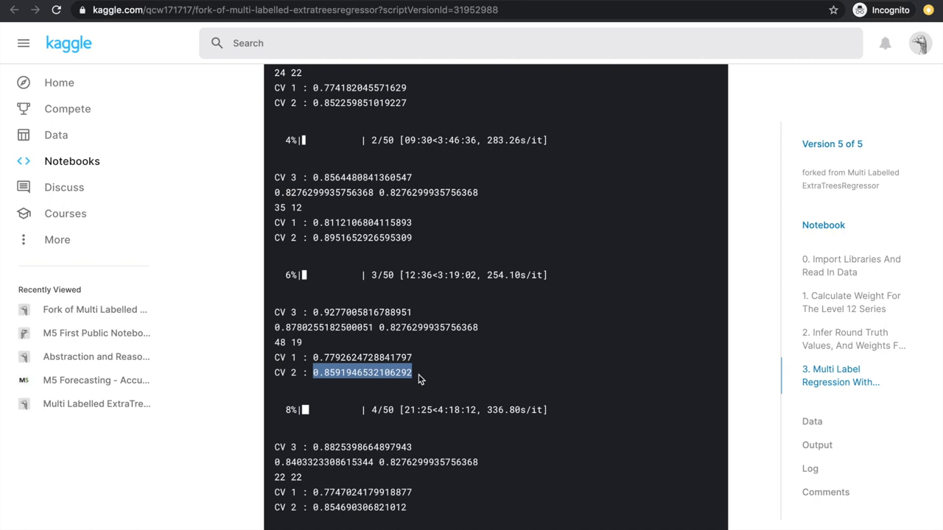
{"action": "scroll", "scroll_direction": "up", "scroll_amount": 3}
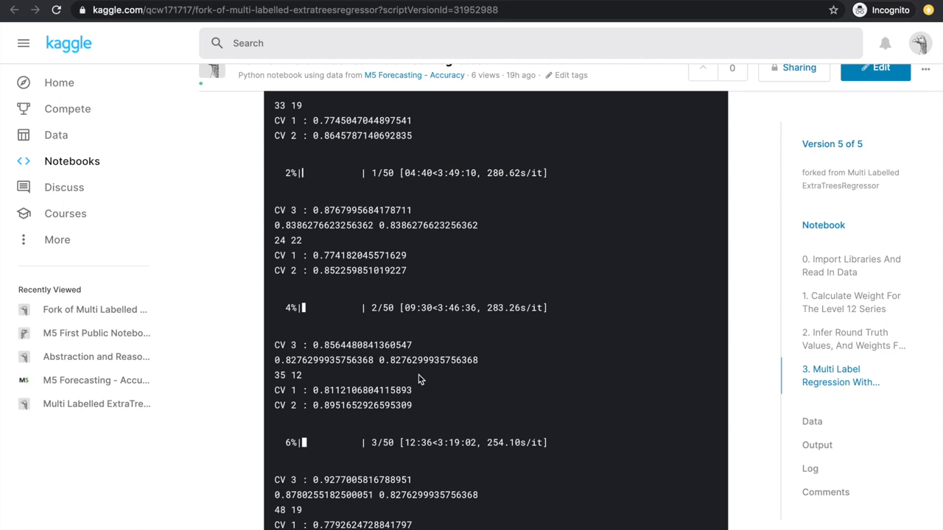
{"action": "scroll", "scroll_direction": "down", "scroll_amount": 3}
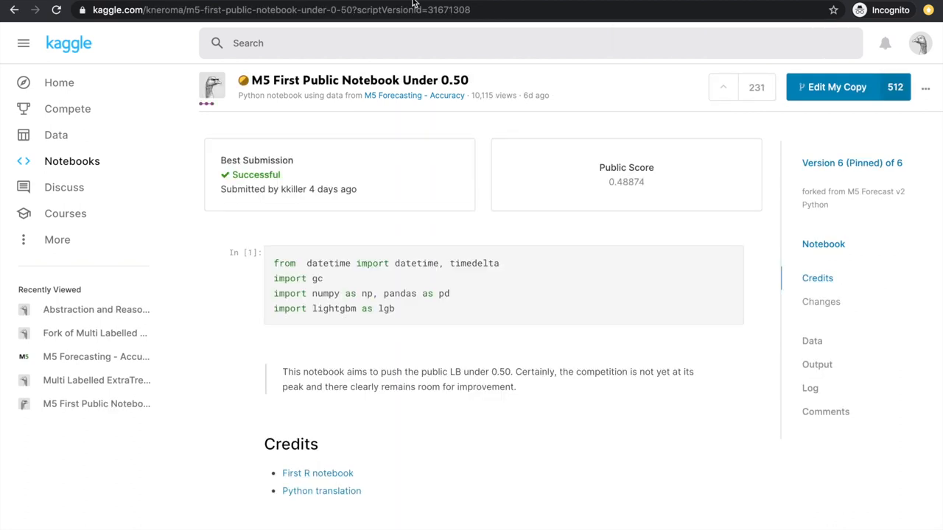
{"action": "mouse_move", "coordinate": [469, 375]}
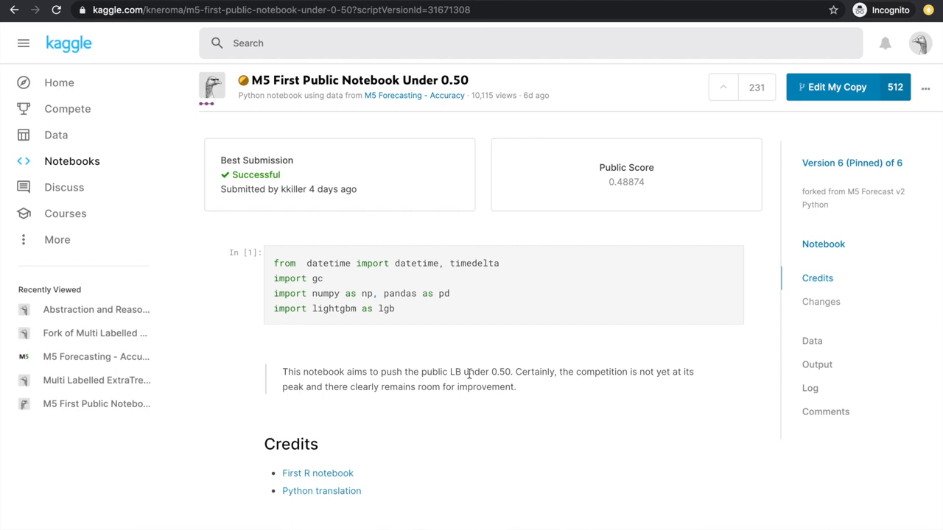
{"action": "scroll", "scroll_direction": "down", "scroll_amount": 3}
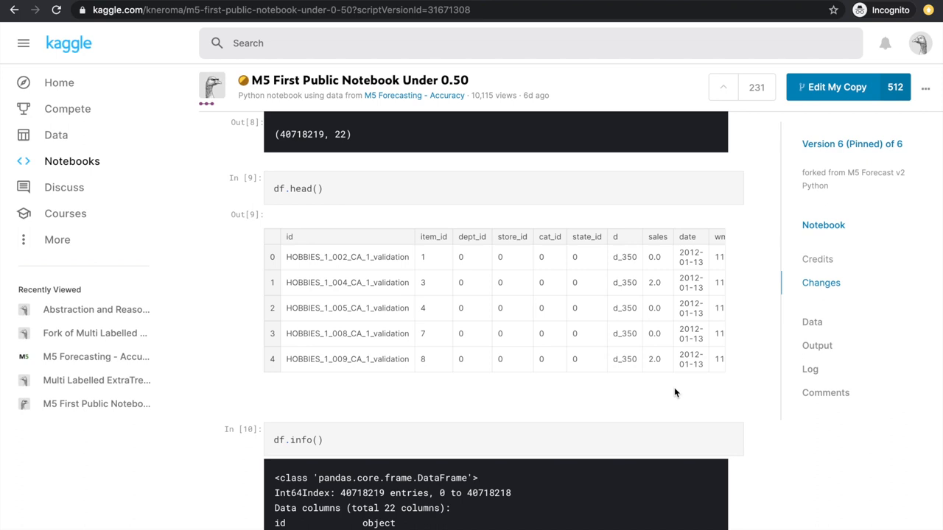
{"action": "mouse_move", "coordinate": [771, 419]}
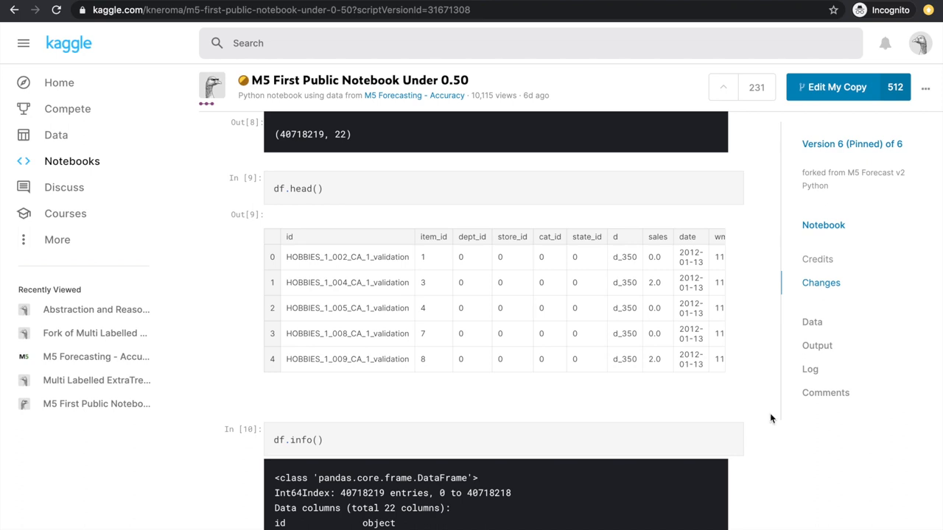